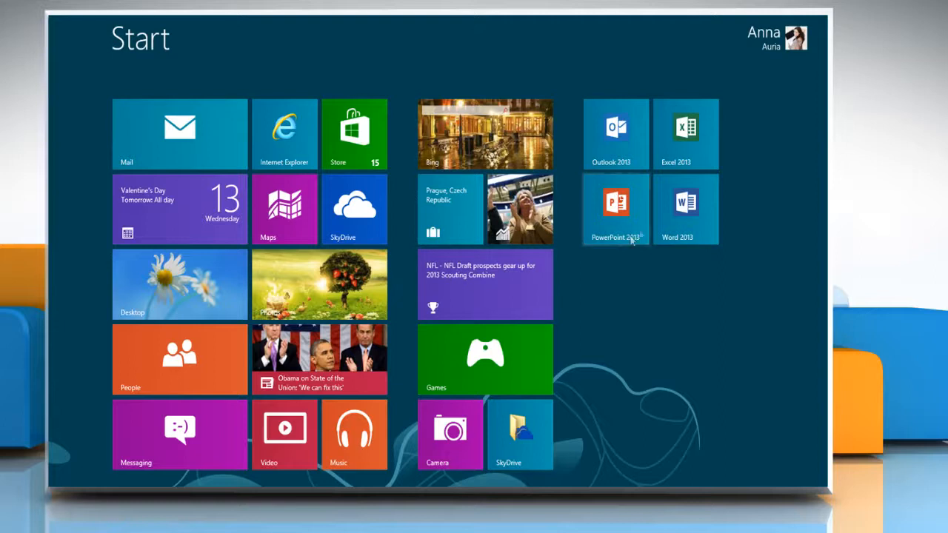
- Launch Word 2013 from the Start screen and open the Great Tech Support document
click(685, 208)
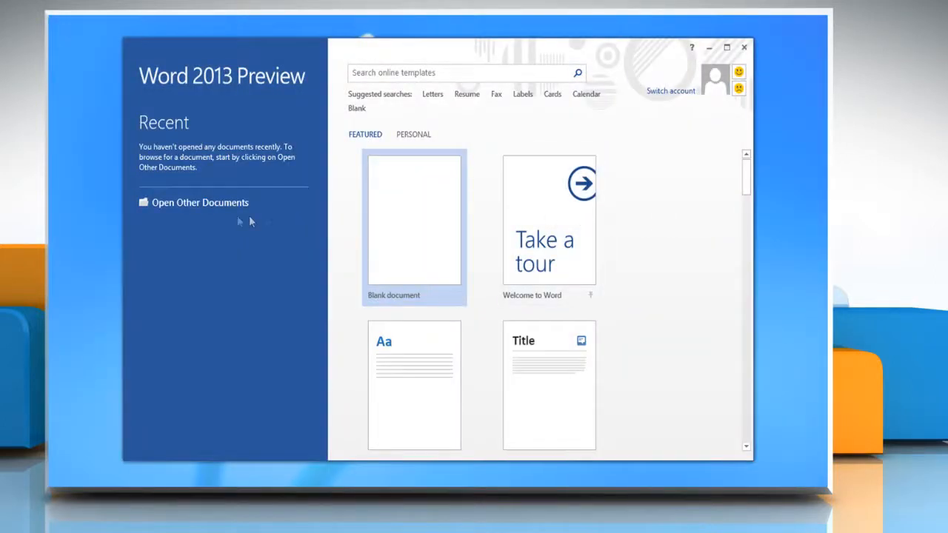
click(200, 202)
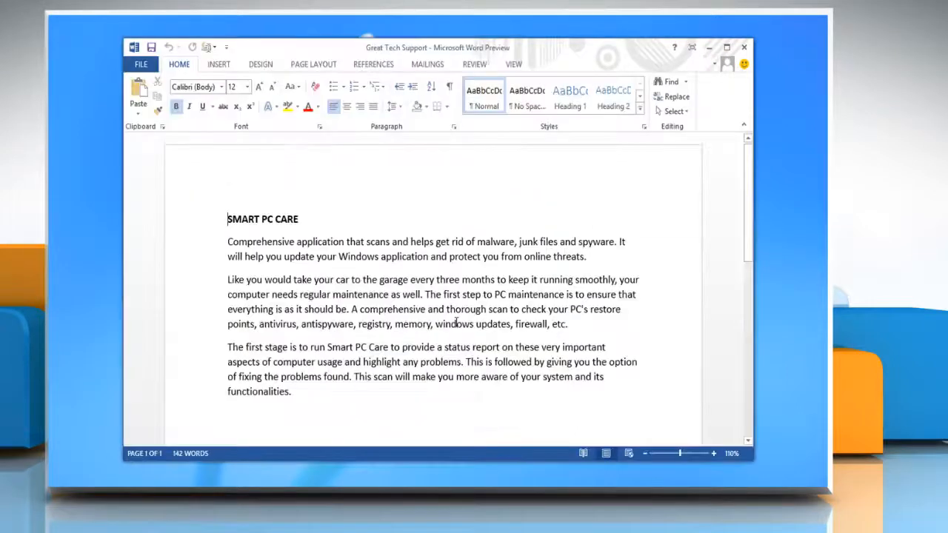
- Apply a light green page colour from the Design tab's Page Color menu
click(260, 64)
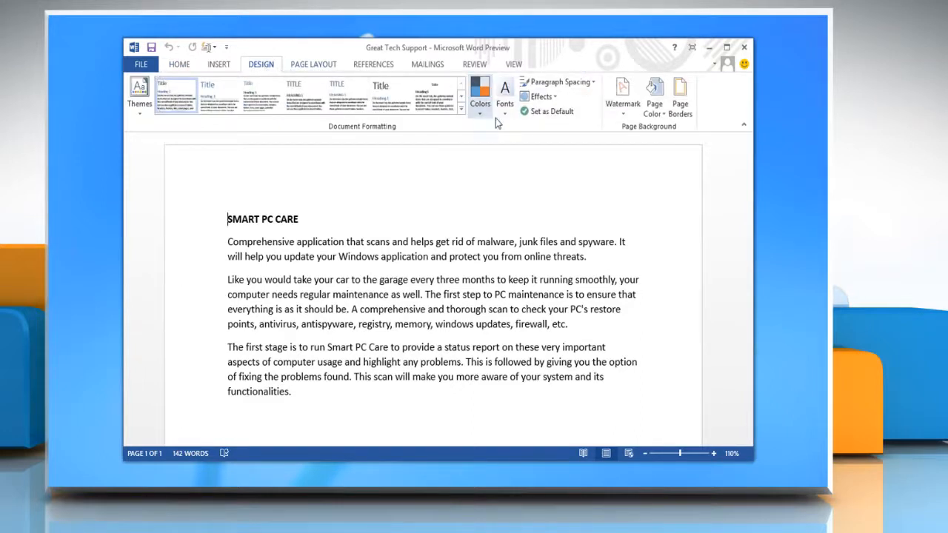
click(654, 96)
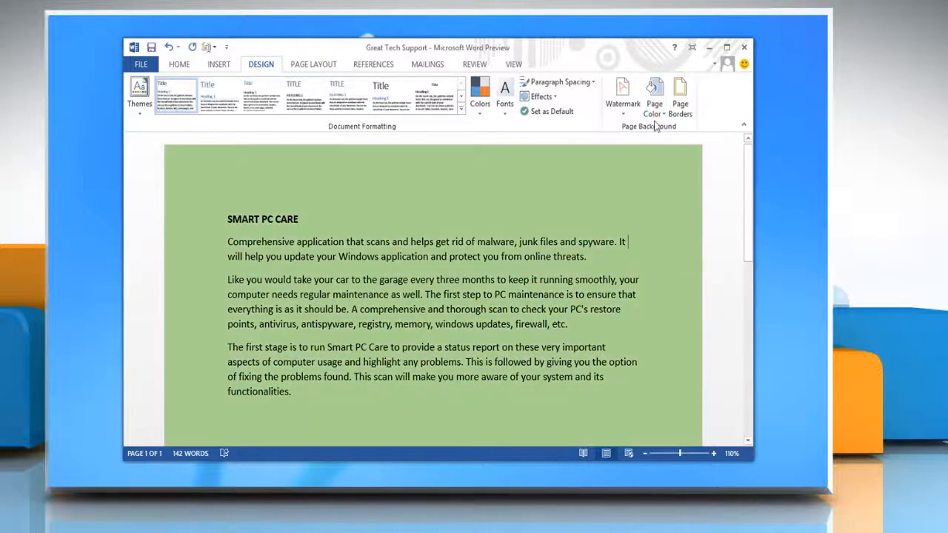
- Replace the green page colour with the White marble texture fill effect
click(654, 96)
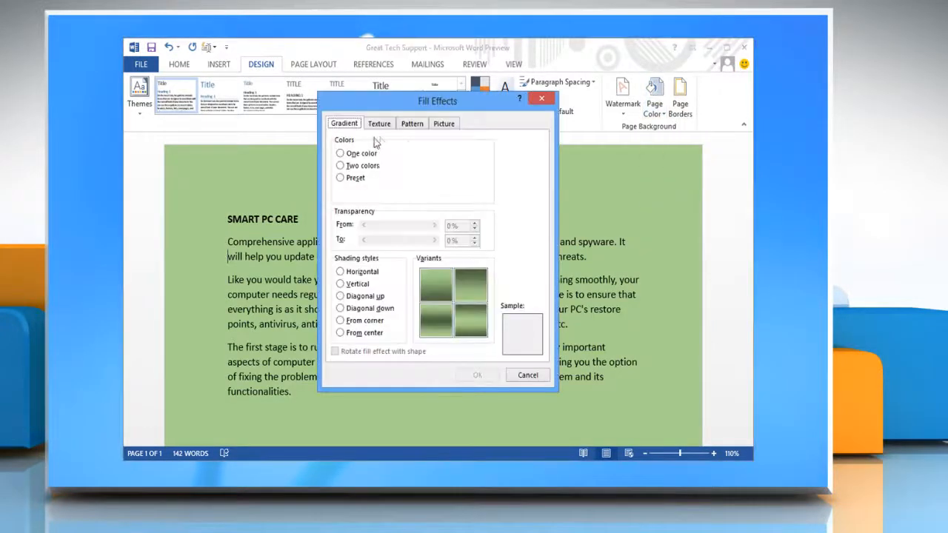
click(378, 123)
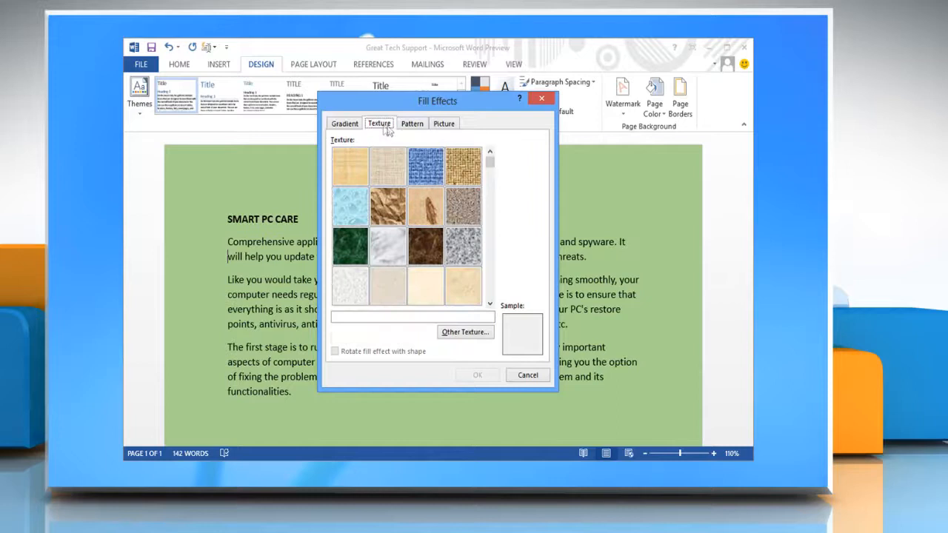
click(444, 123)
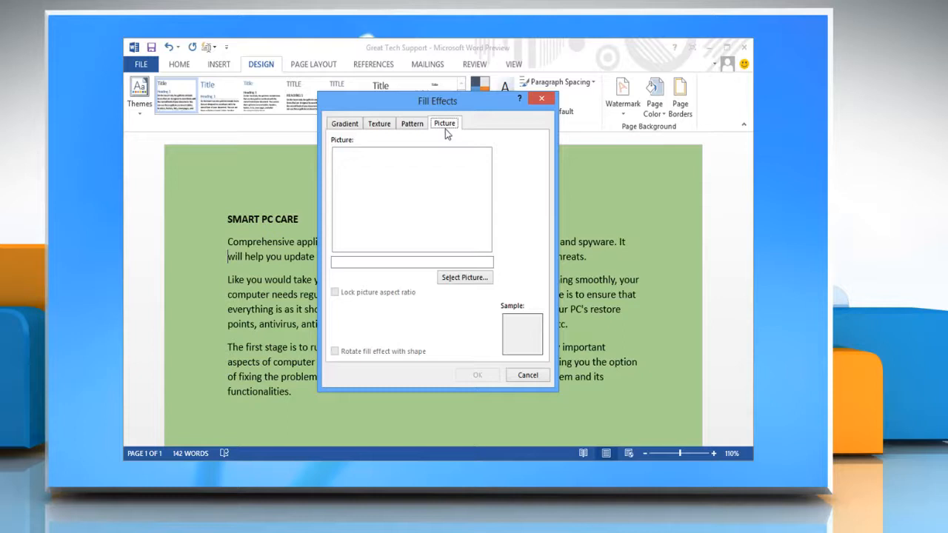
mouse_move(394, 133)
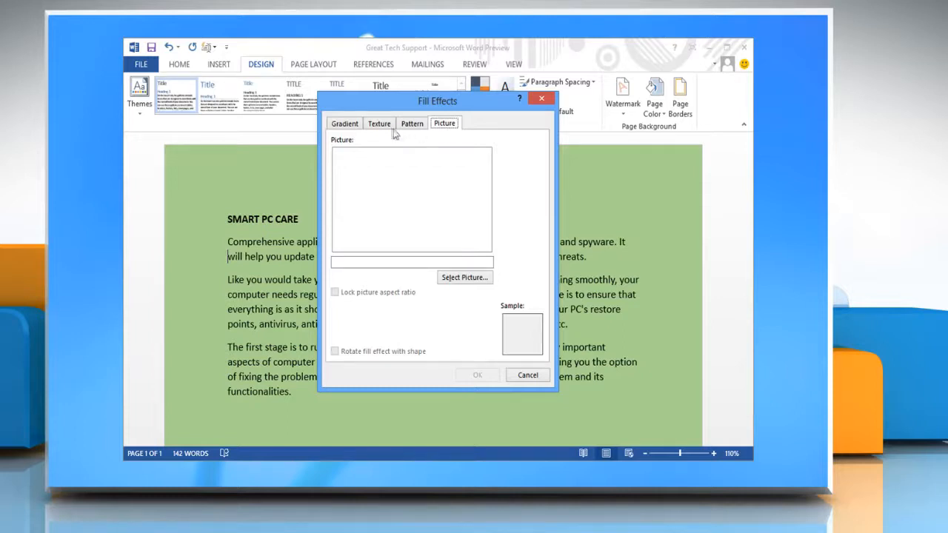
click(378, 123)
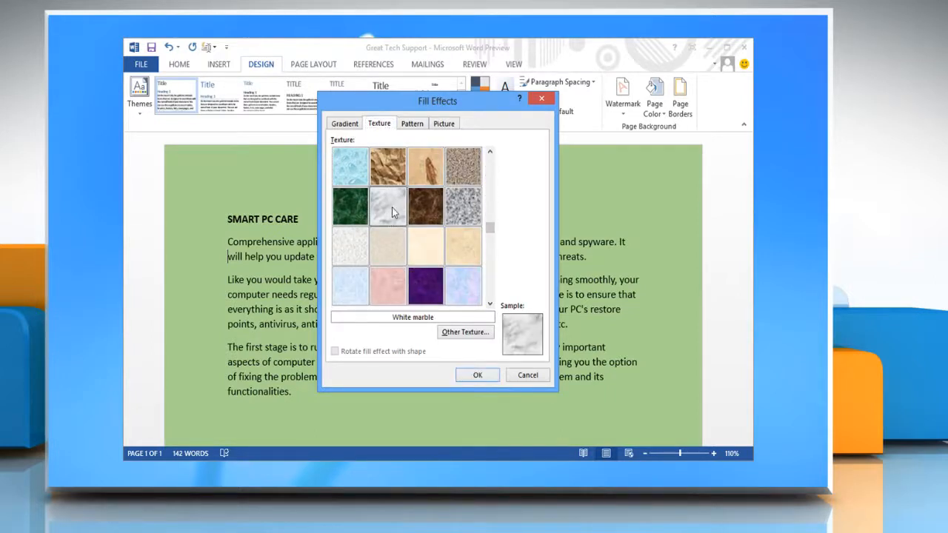
click(478, 375)
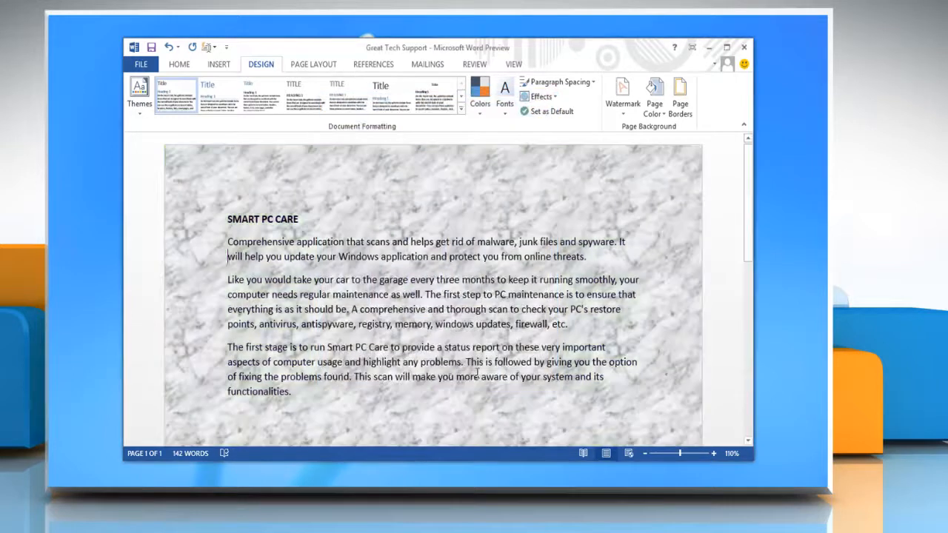